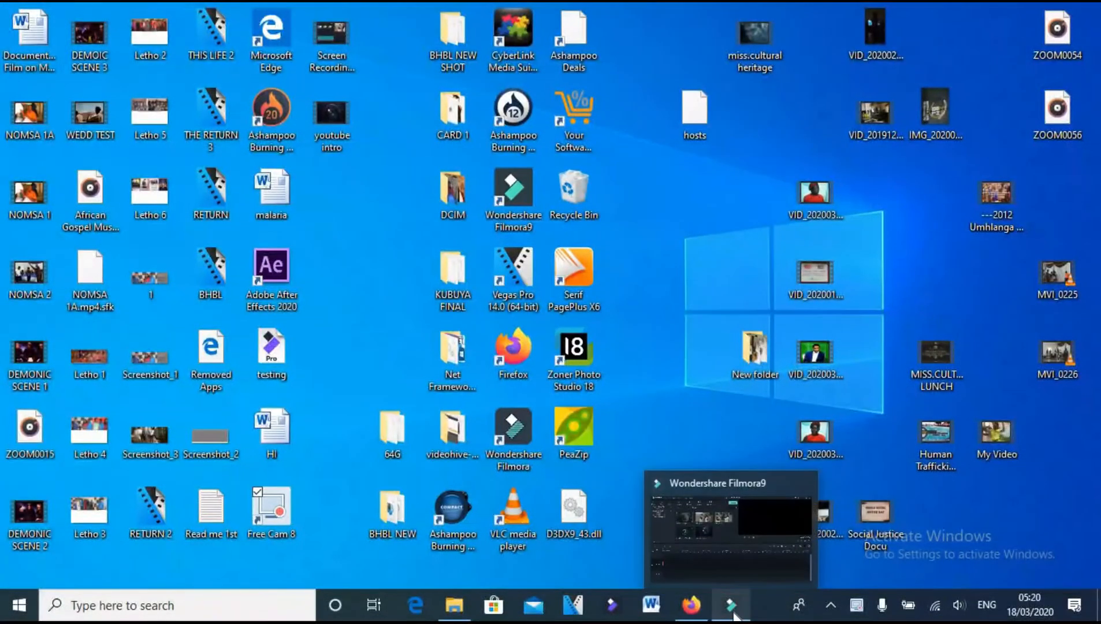
# Step: Bring the Filmora9 editor window forward from the taskbar
pyautogui.click(731, 604)
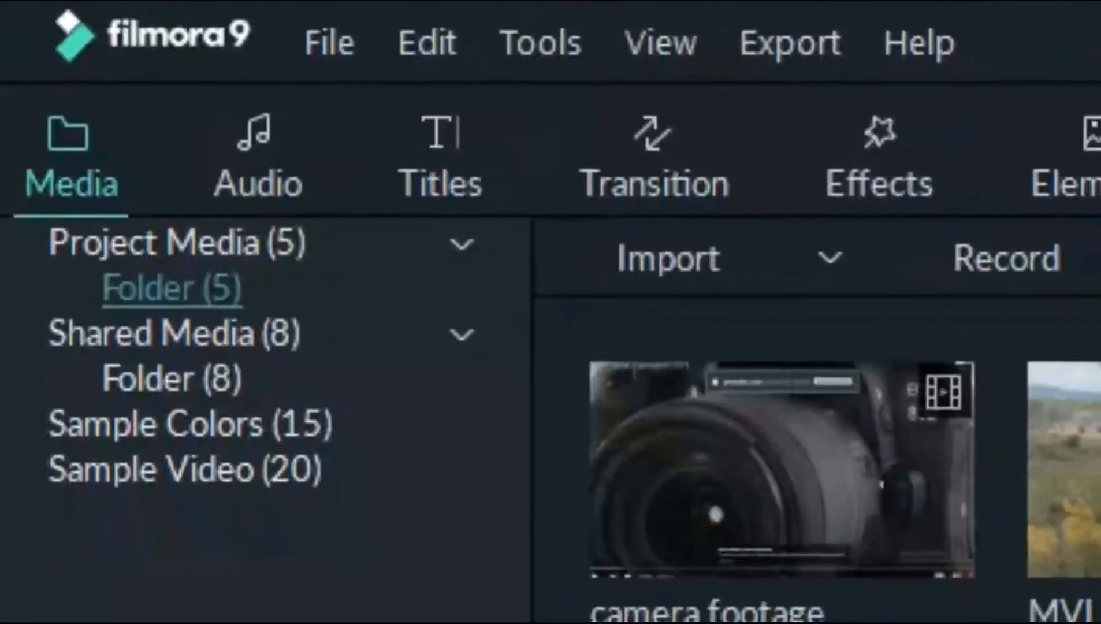
pyautogui.click(878, 155)
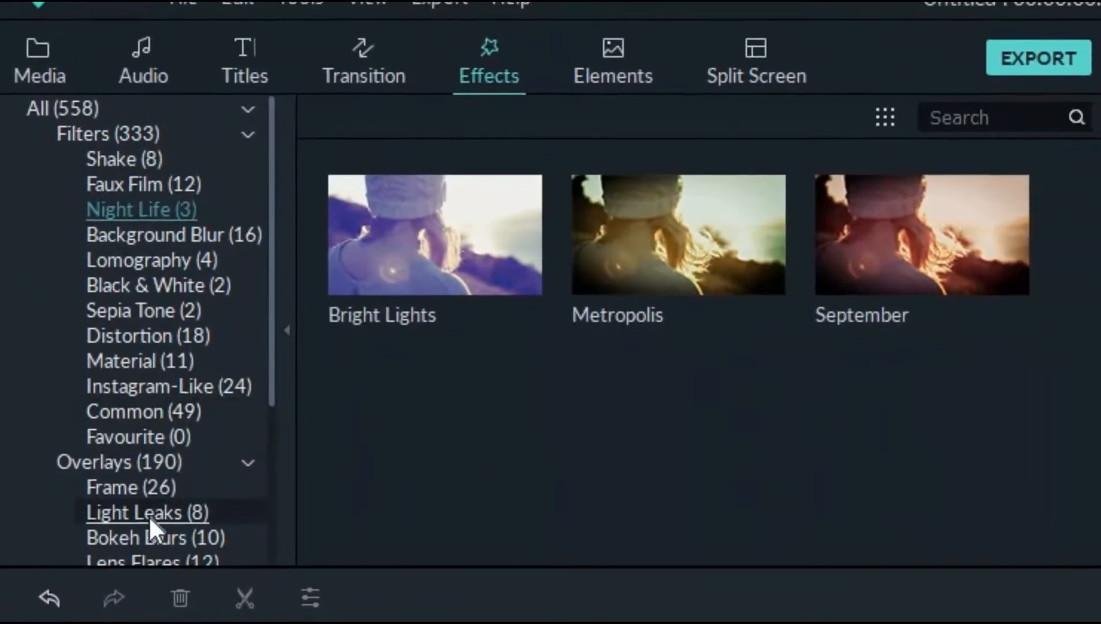
pyautogui.click(20, 50)
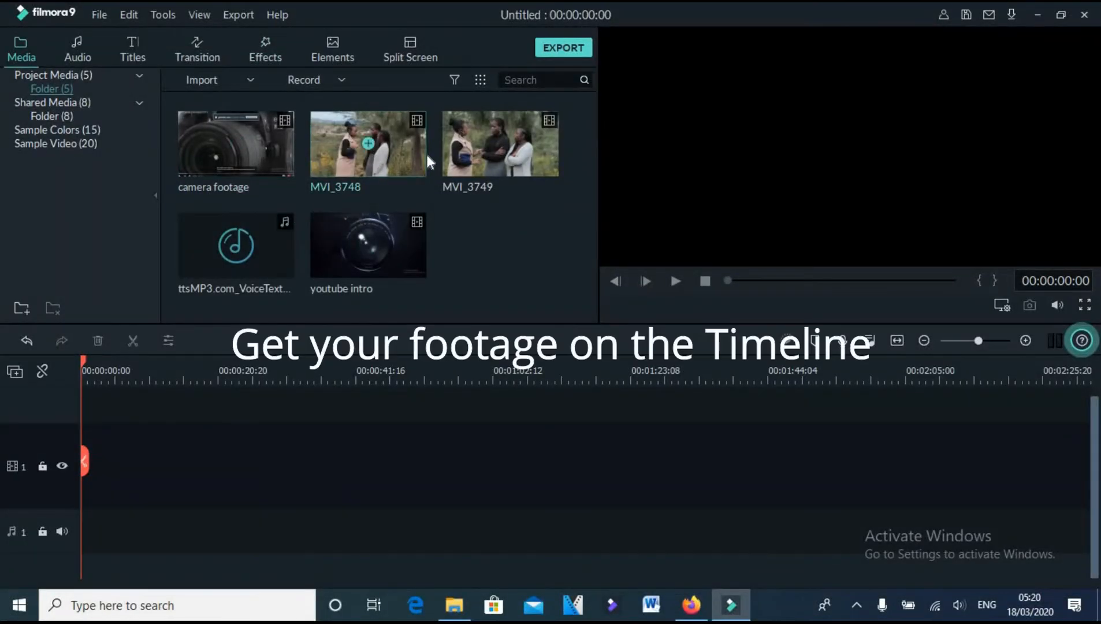
# Step: Place MVI_3748 on the timeline and trim it to end around 00:01:20
pyautogui.moveTo(368, 144); pyautogui.dragTo(344, 466)
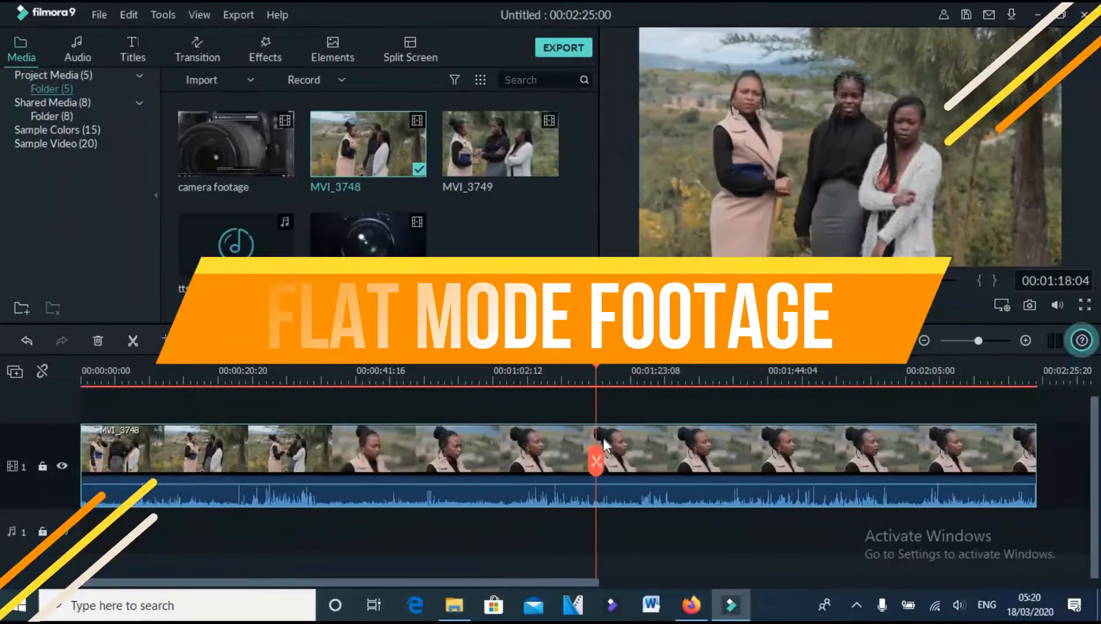
pyautogui.click(611, 449)
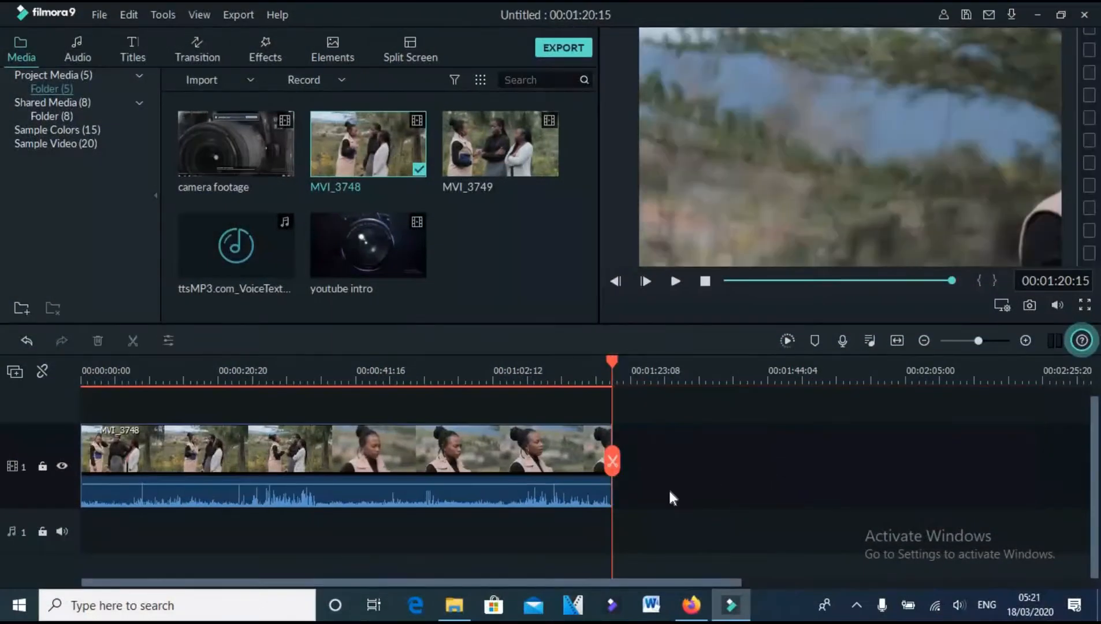
# Step: Scrub the playhead to preview the trimmed clip around 0:34
pyautogui.click(352, 370)
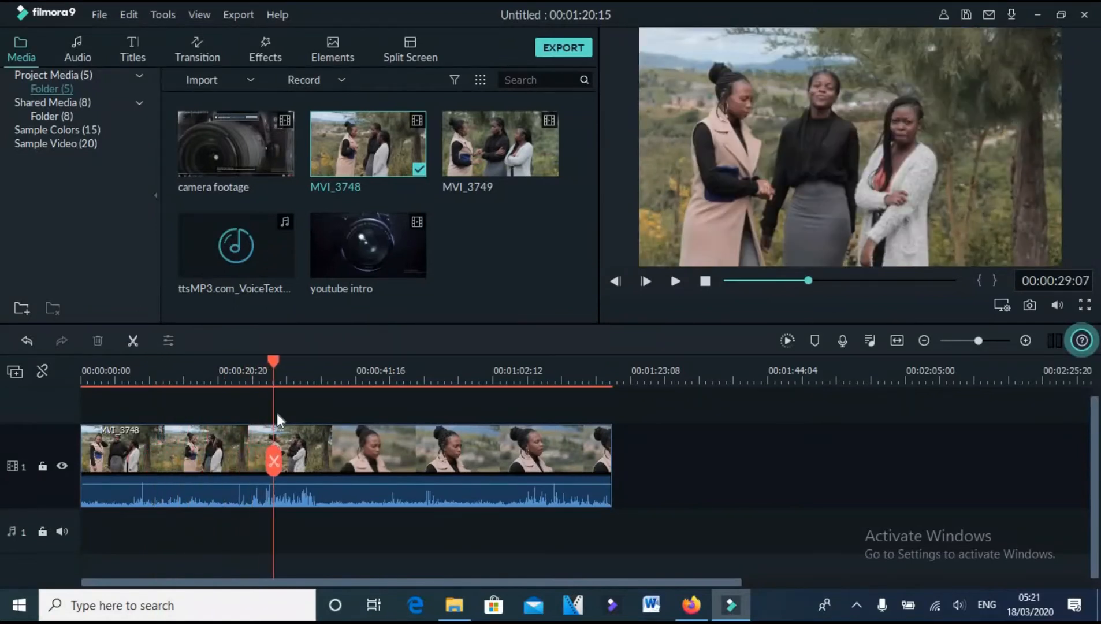
pyautogui.moveTo(274, 363); pyautogui.dragTo(304, 363)
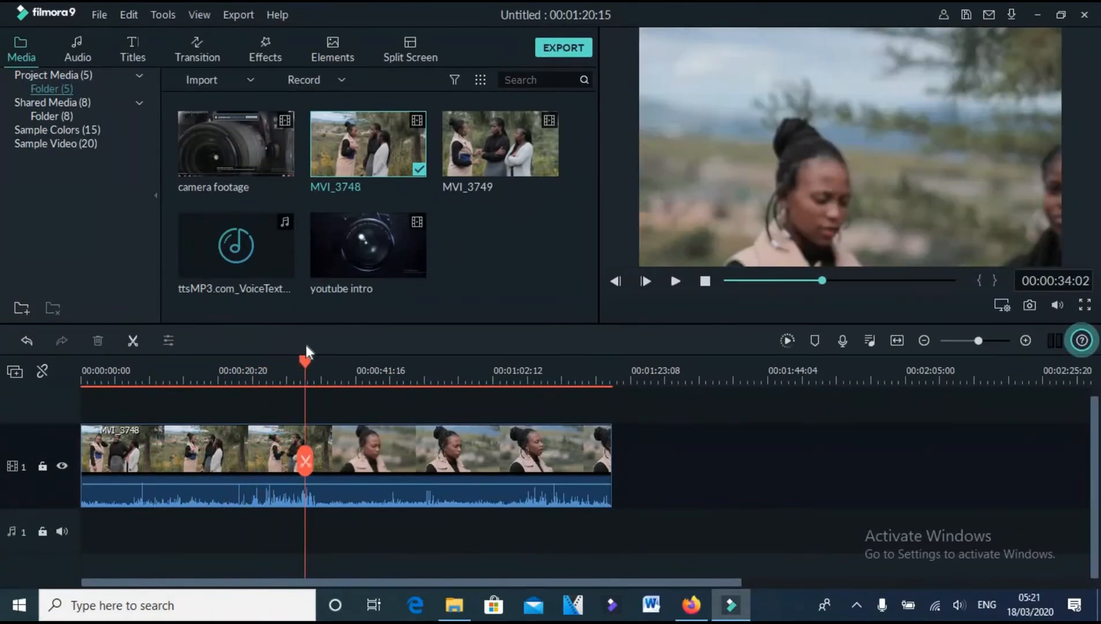
pyautogui.moveTo(314, 344)
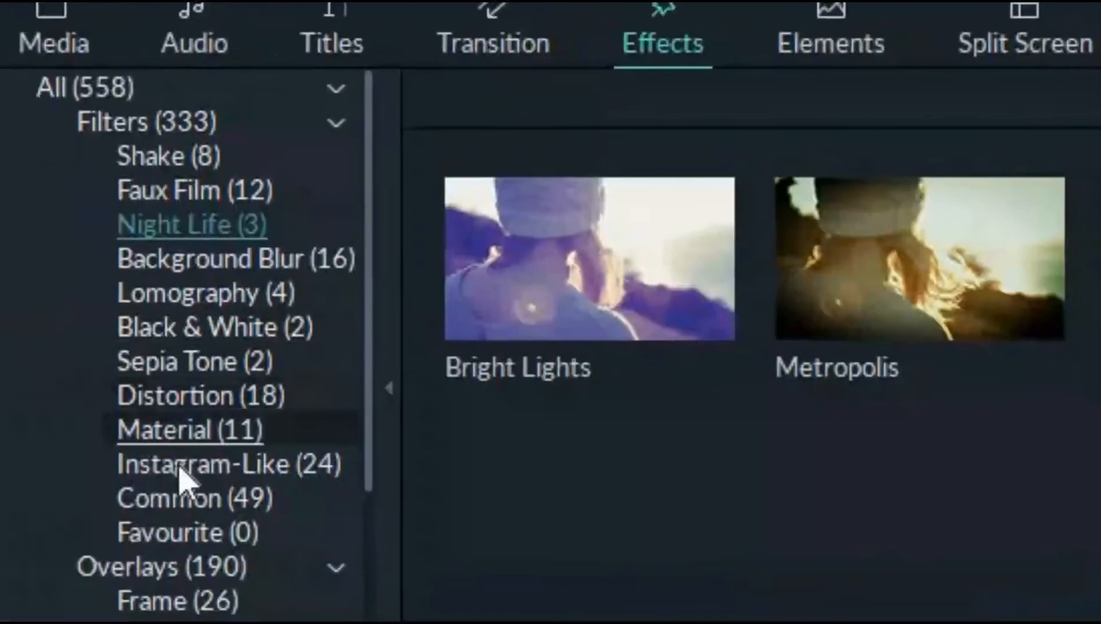
# Step: Add an Instagram-Like Hefe layer over the clip with Alpha lowered to 36
pyautogui.click(230, 462)
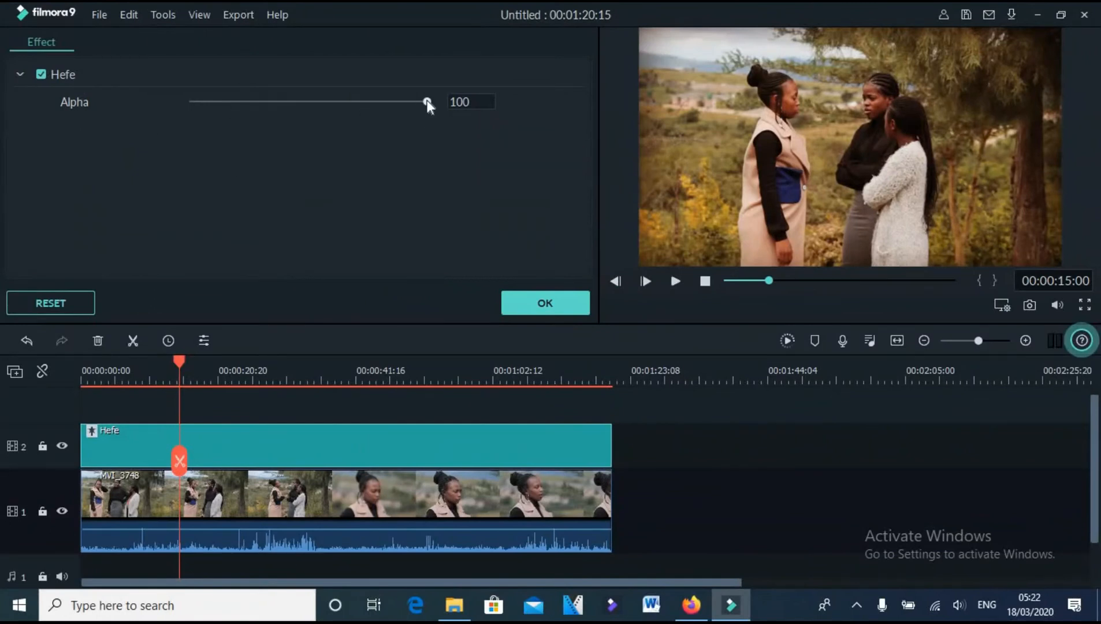
pyautogui.moveTo(427, 102); pyautogui.dragTo(275, 102)
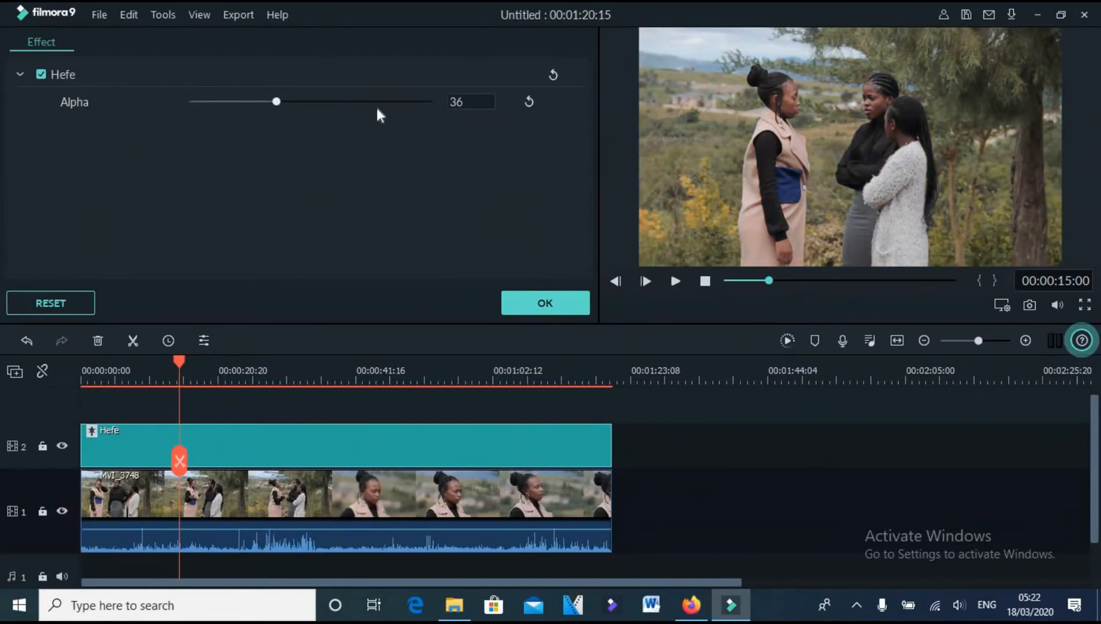
pyautogui.moveTo(275, 102); pyautogui.dragTo(428, 102)
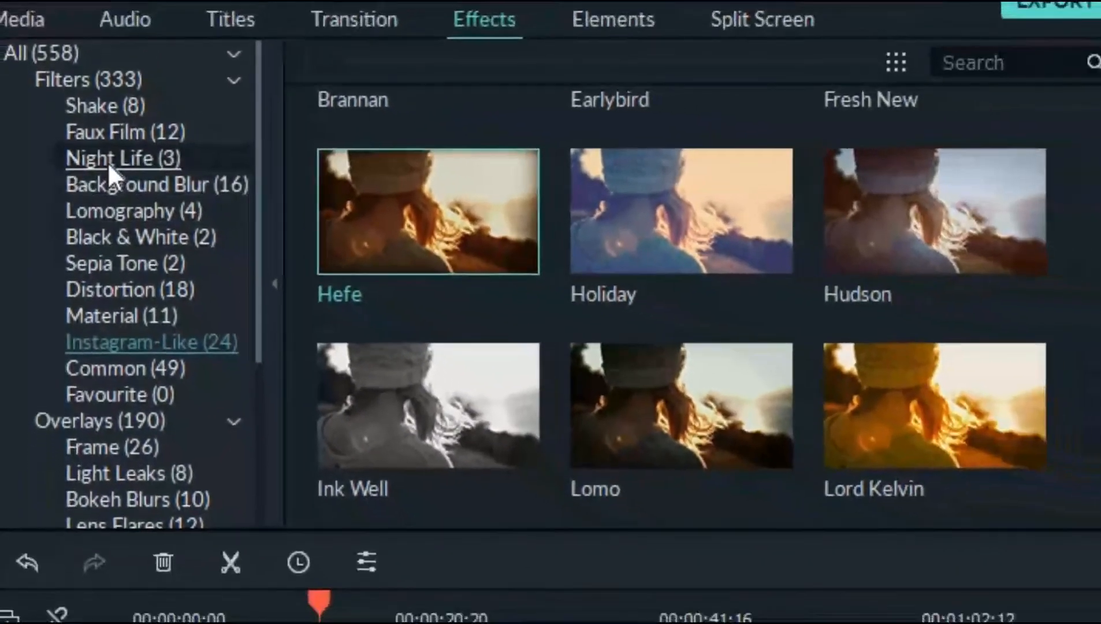
# Step: Add a Night Life Bright Lights layer above Hefe with Alpha 30
pyautogui.click(123, 157)
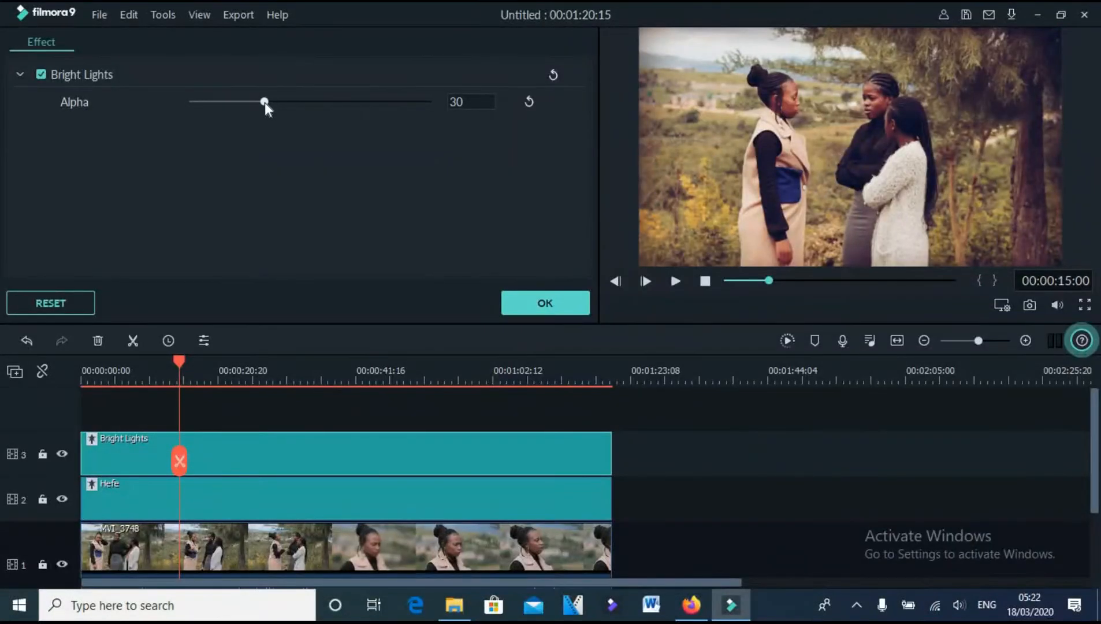
pyautogui.moveTo(265, 101); pyautogui.dragTo(266, 102)
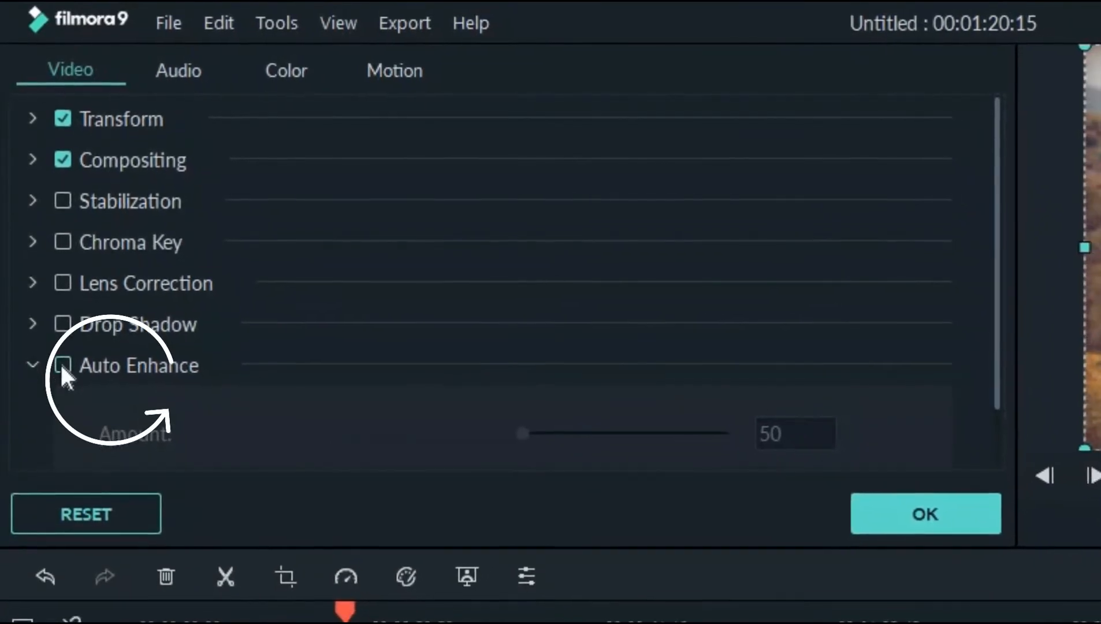
# Step: Enable Auto Enhance on the clip at amount 31 and confirm
pyautogui.click(61, 365)
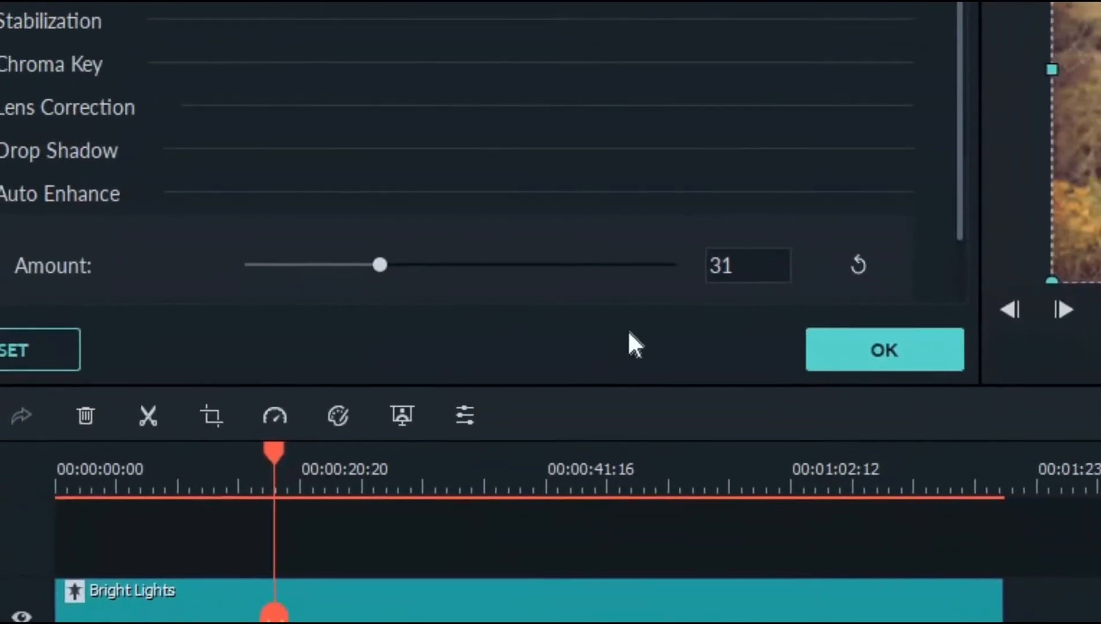
pyautogui.click(884, 350)
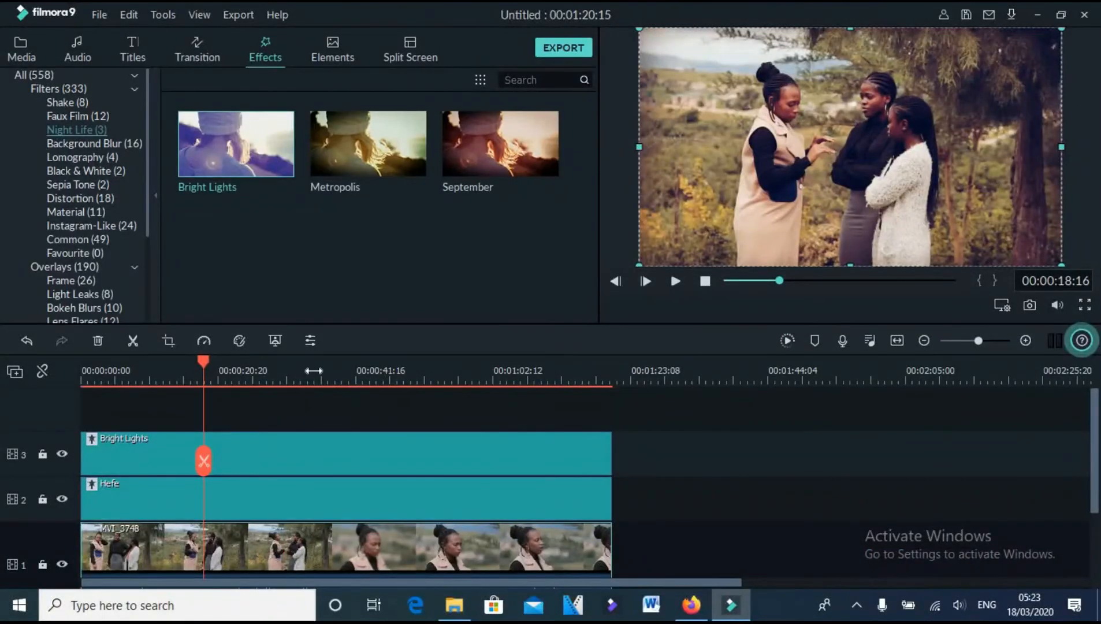
pyautogui.click(372, 370)
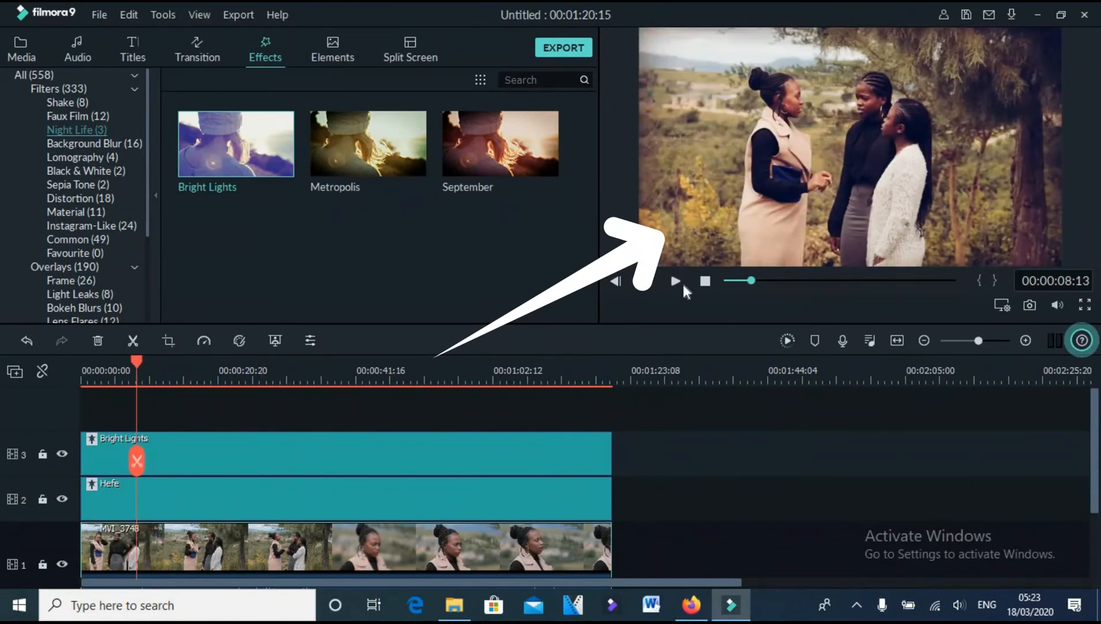
pyautogui.click(674, 281)
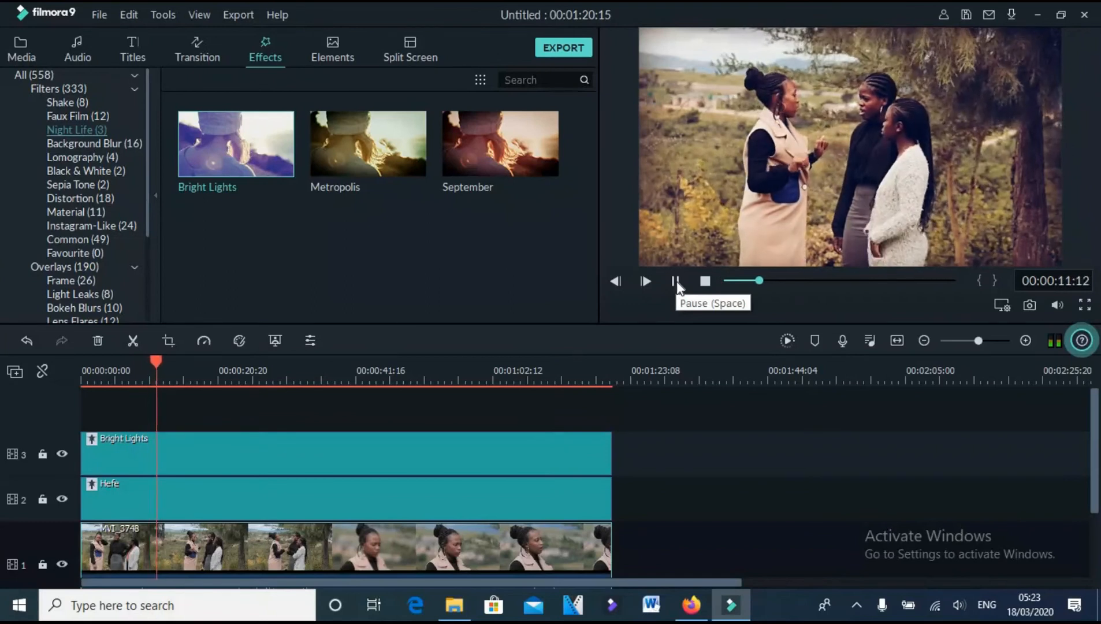
pyautogui.click(717, 362)
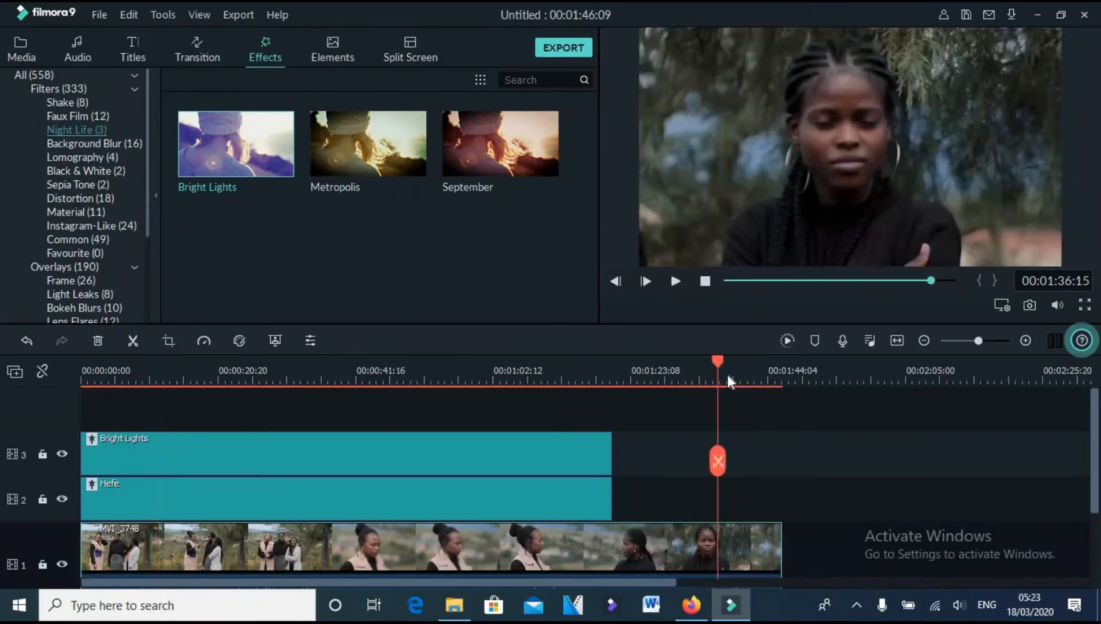
pyautogui.moveTo(718, 362); pyautogui.dragTo(640, 362)
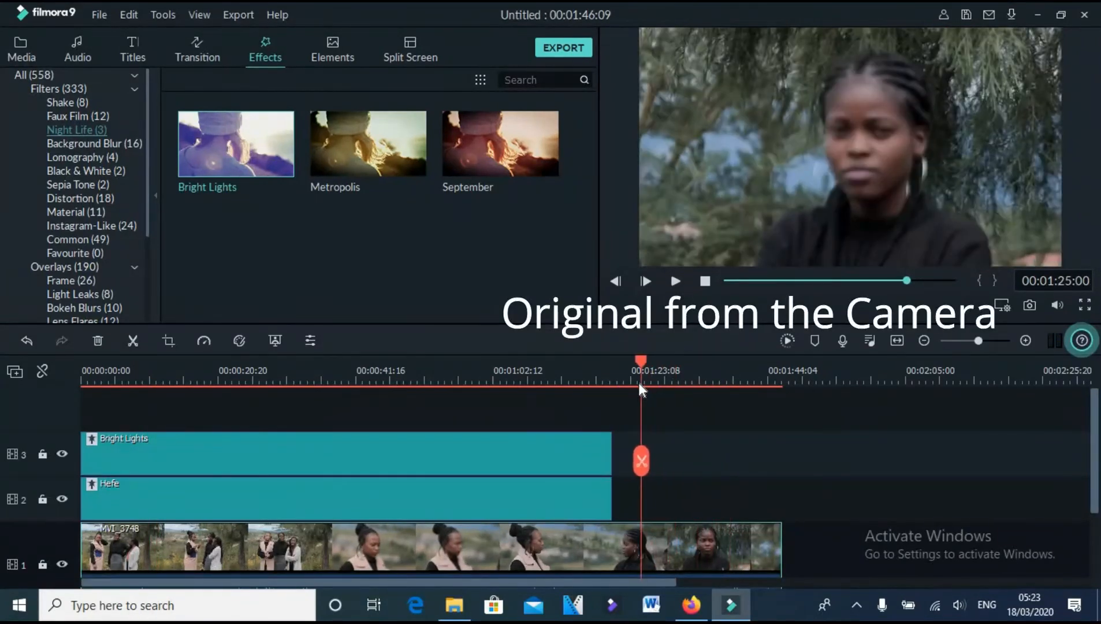
pyautogui.click(203, 370)
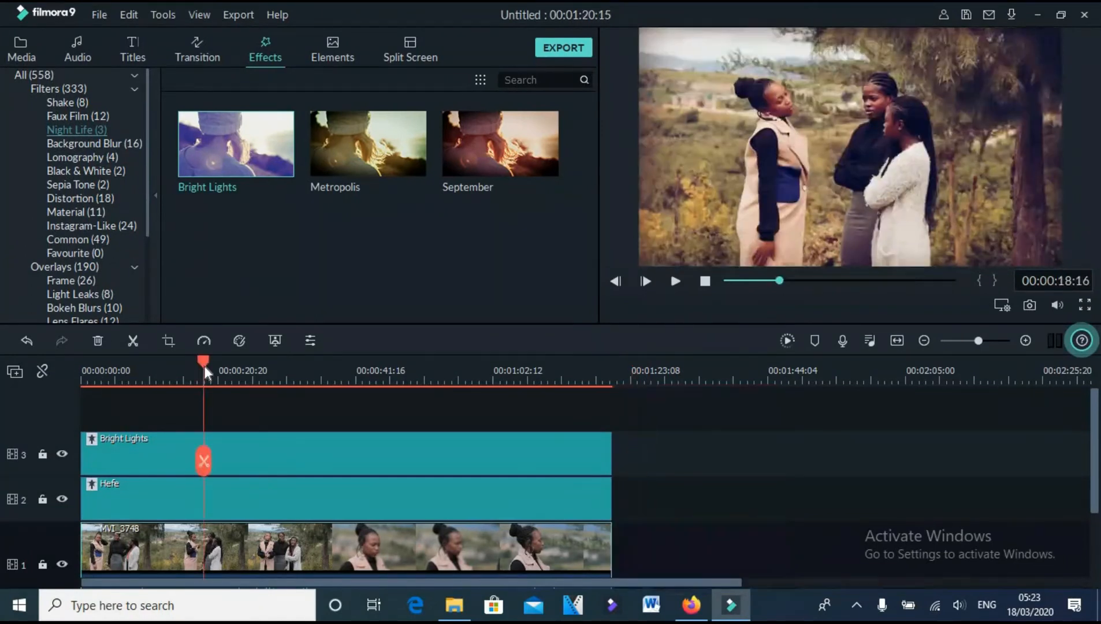